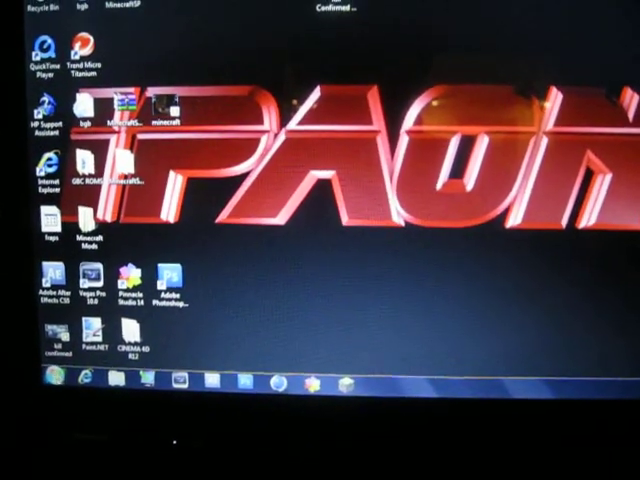
Open the Windows 7 Start menu from the taskbar to show programs and shutdown options.
click(36, 377)
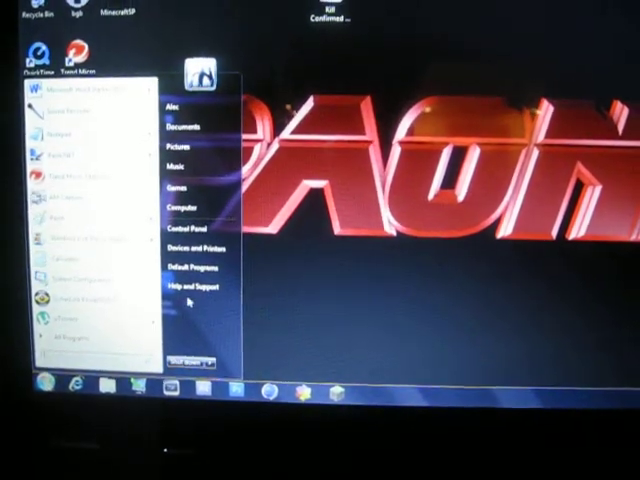